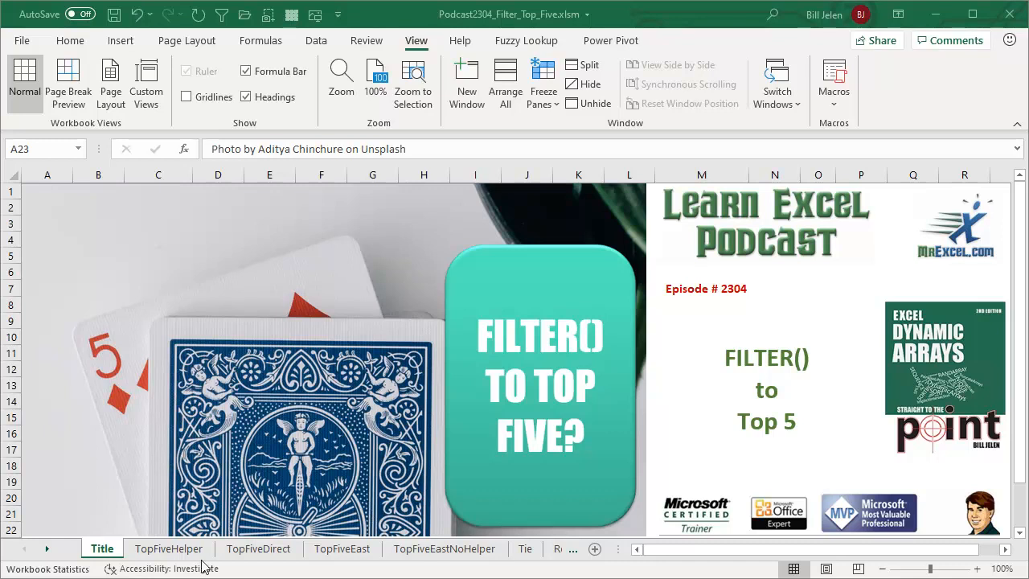
Open the TopFiveHelper sheet with the LARGE and FILTER top-five formulas
{"action": "left_click", "coordinate": [169, 548]}
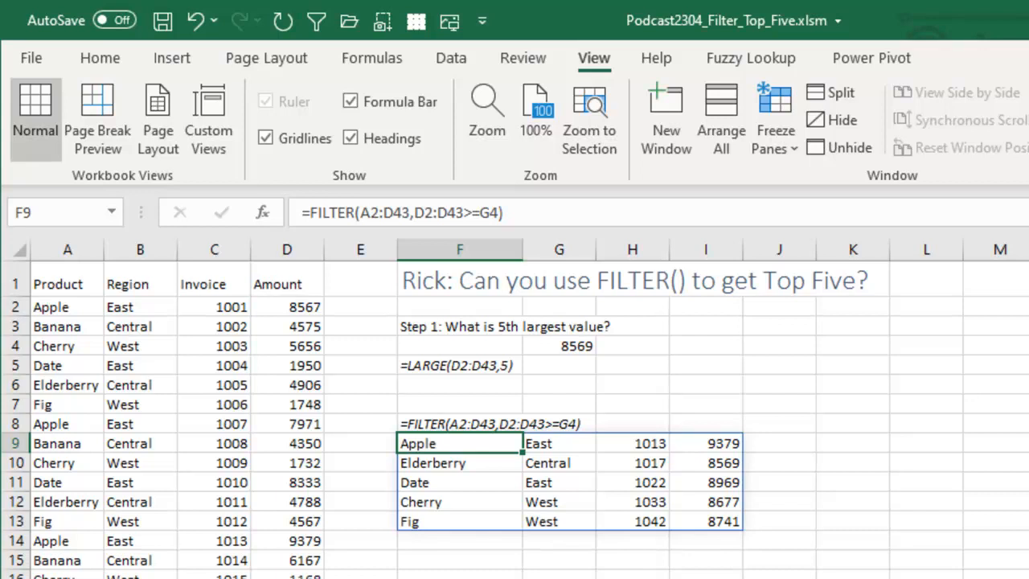
{"action": "mouse_move", "coordinate": [566, 397]}
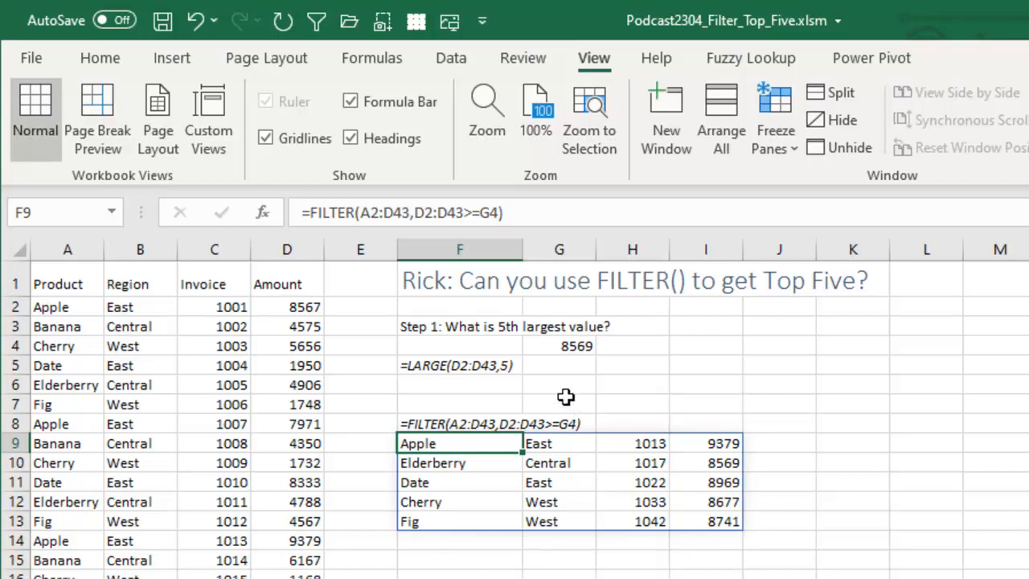
{"action": "left_click", "coordinate": [576, 345]}
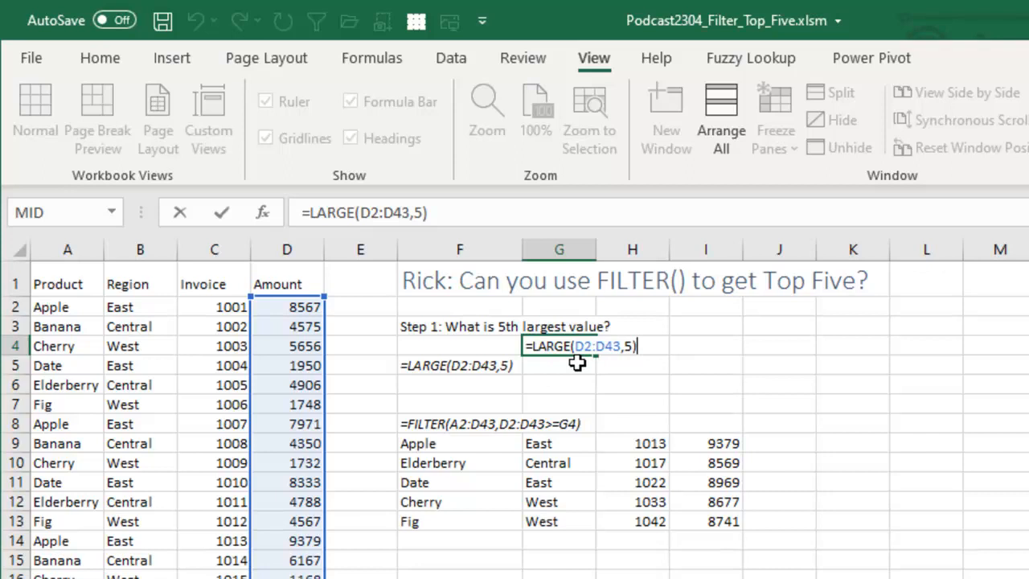
{"action": "mouse_move", "coordinate": [737, 351]}
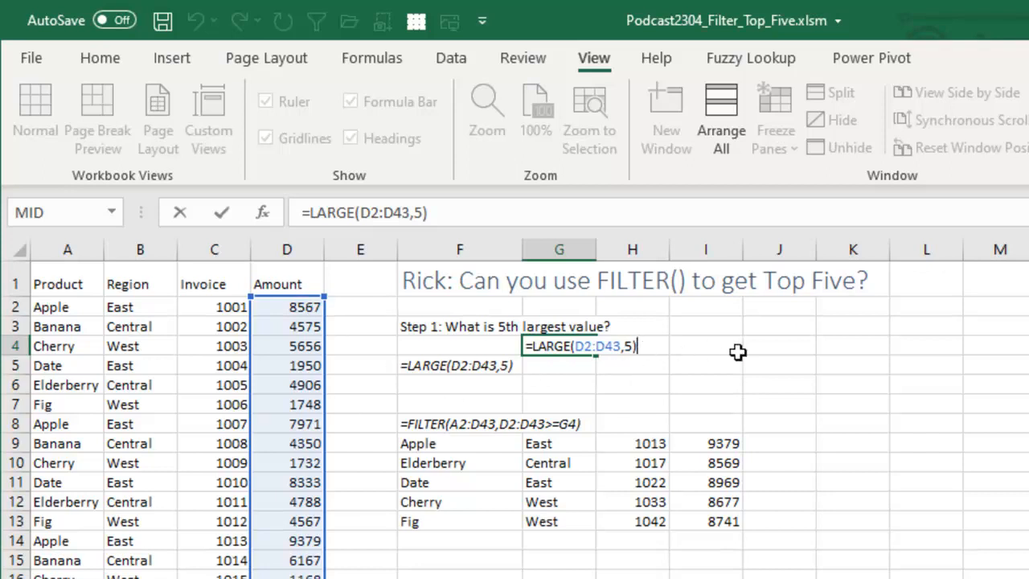
{"action": "key", "text": "Return"}
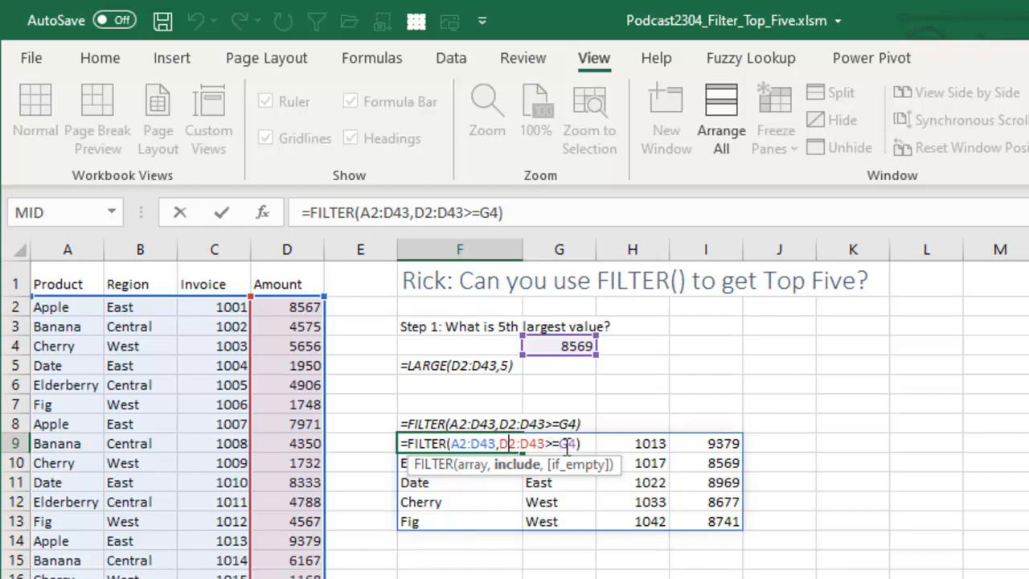
{"action": "mouse_move", "coordinate": [567, 345]}
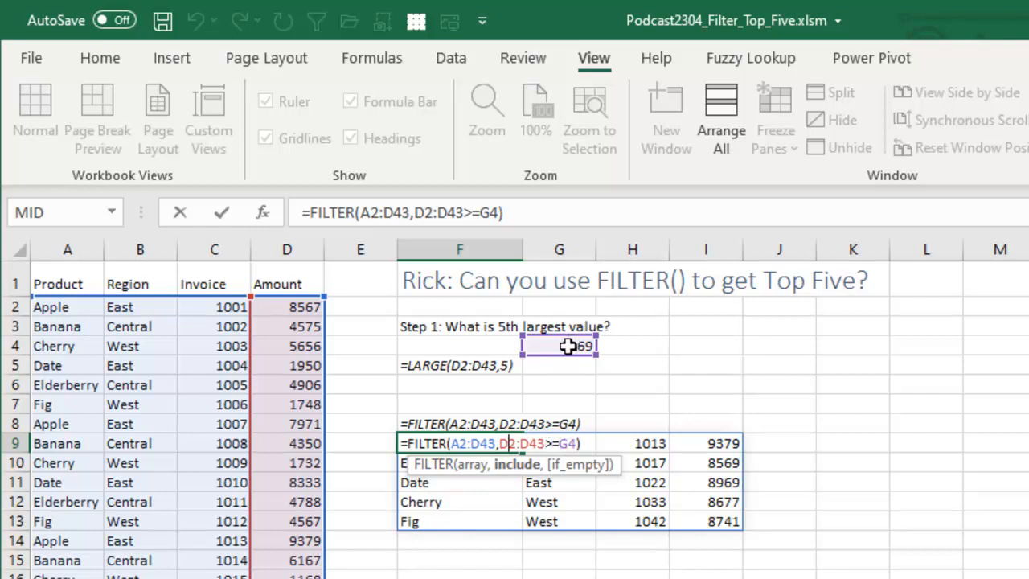
{"action": "key", "text": "Return"}
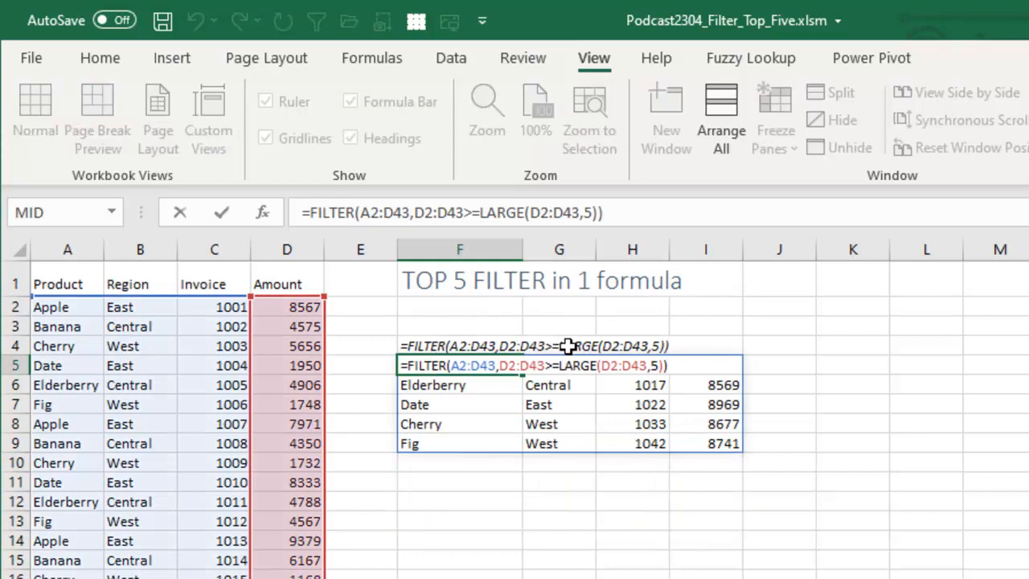
{"action": "mouse_move", "coordinate": [635, 365]}
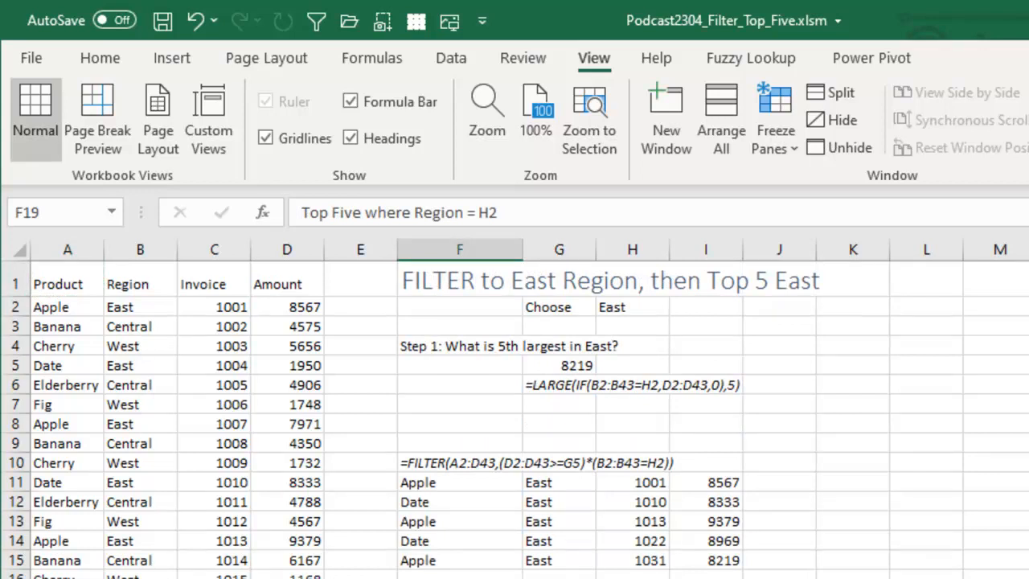
{"action": "mouse_move", "coordinate": [181, 328]}
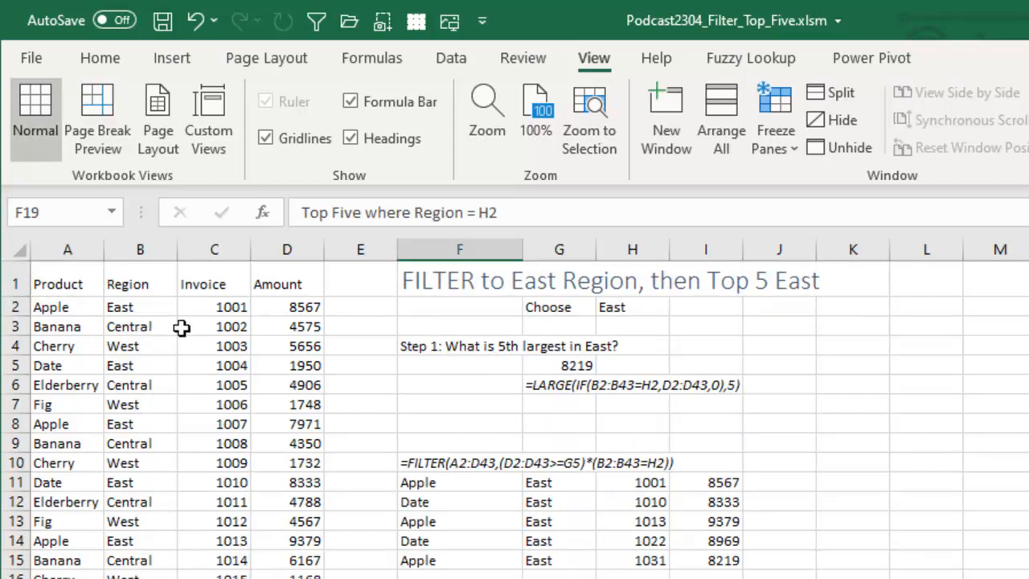
{"action": "mouse_move", "coordinate": [654, 333]}
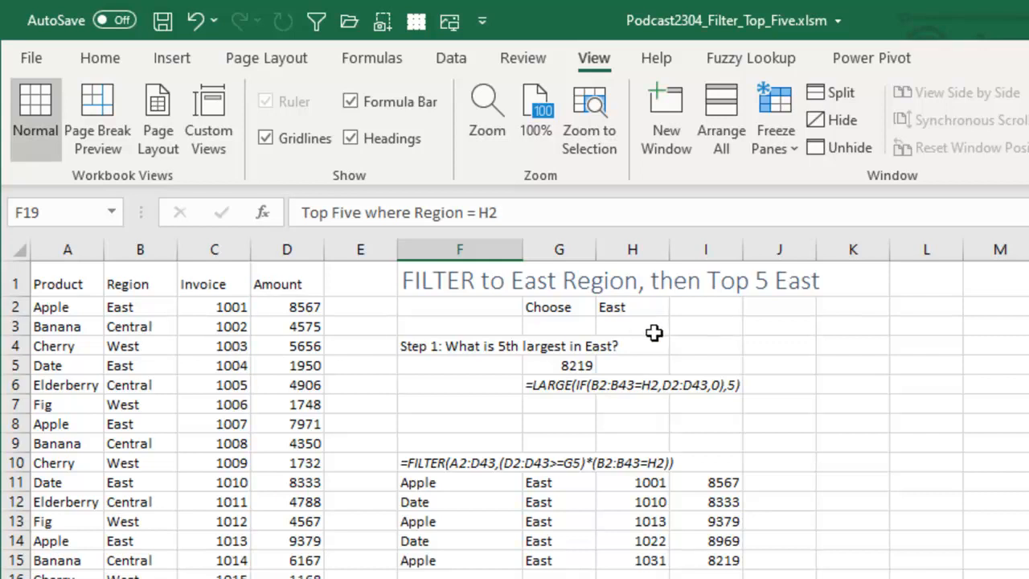
{"action": "left_click", "coordinate": [631, 306]}
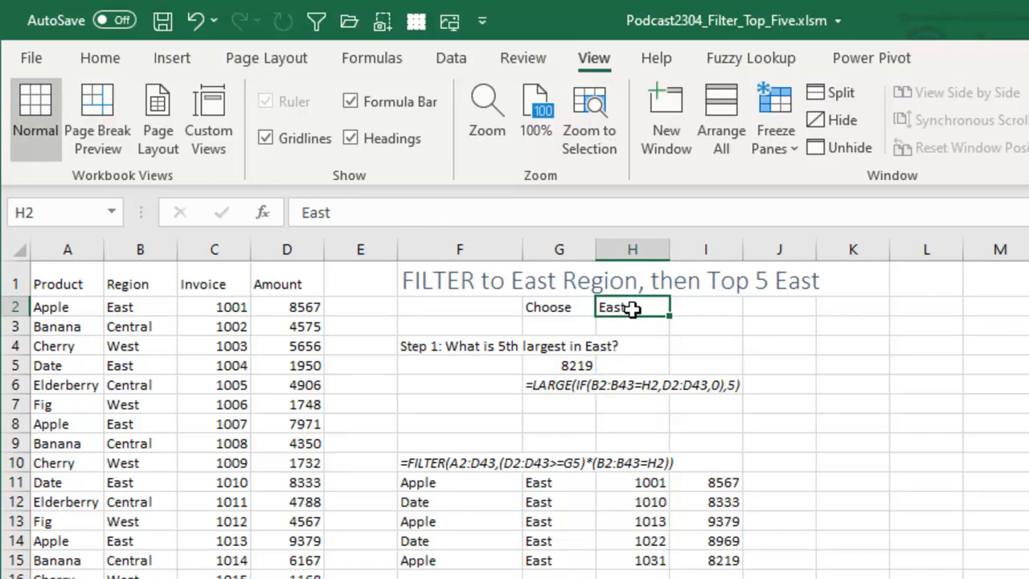
{"action": "mouse_move", "coordinate": [690, 335]}
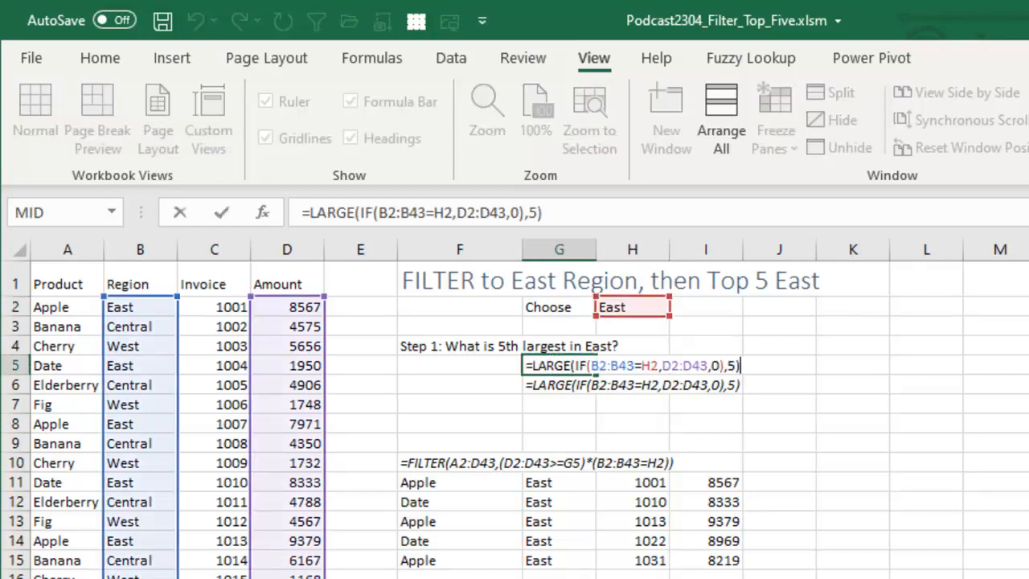
{"action": "mouse_move", "coordinate": [844, 564]}
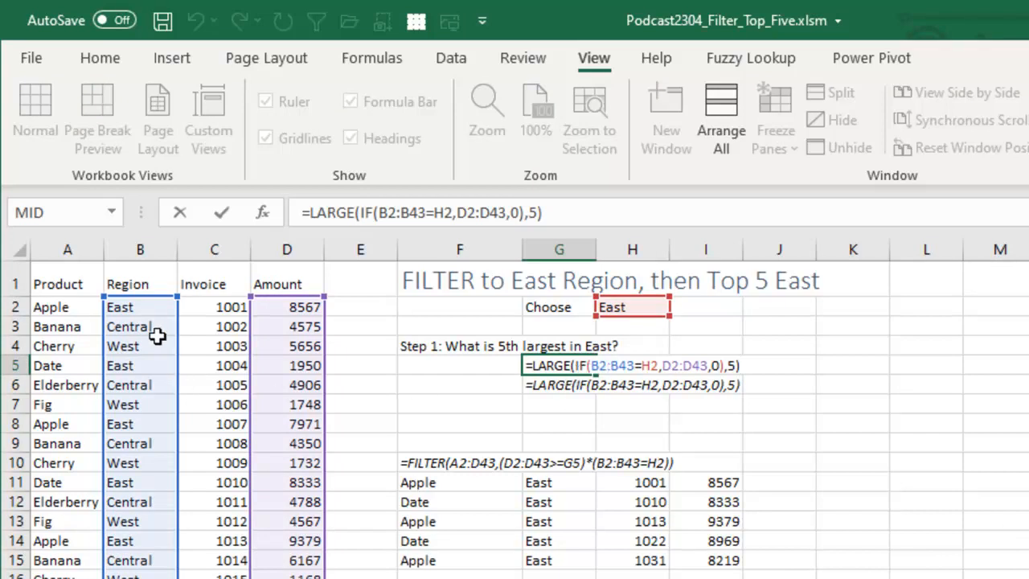
{"action": "mouse_move", "coordinate": [654, 307]}
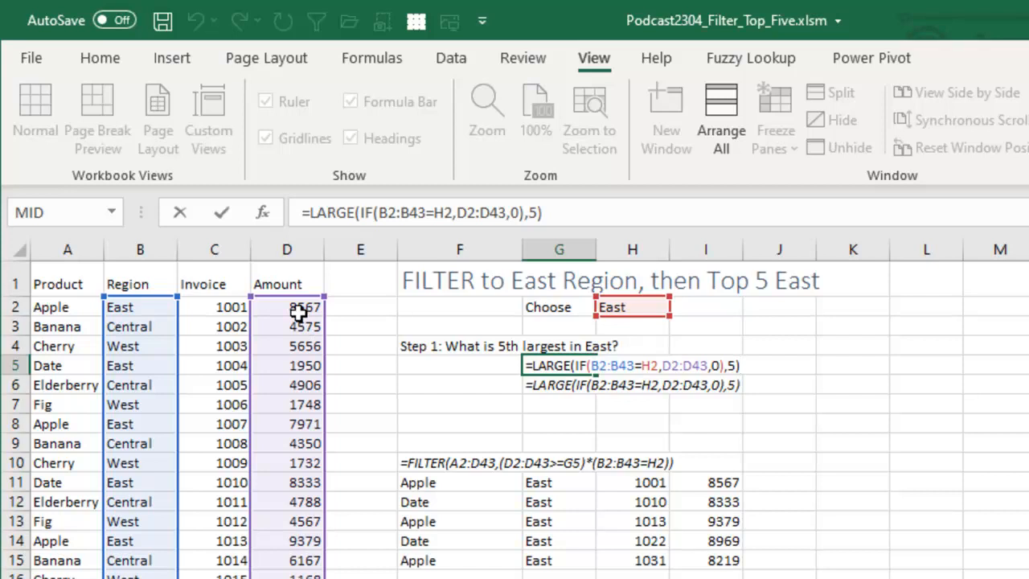
{"action": "mouse_move", "coordinate": [687, 390]}
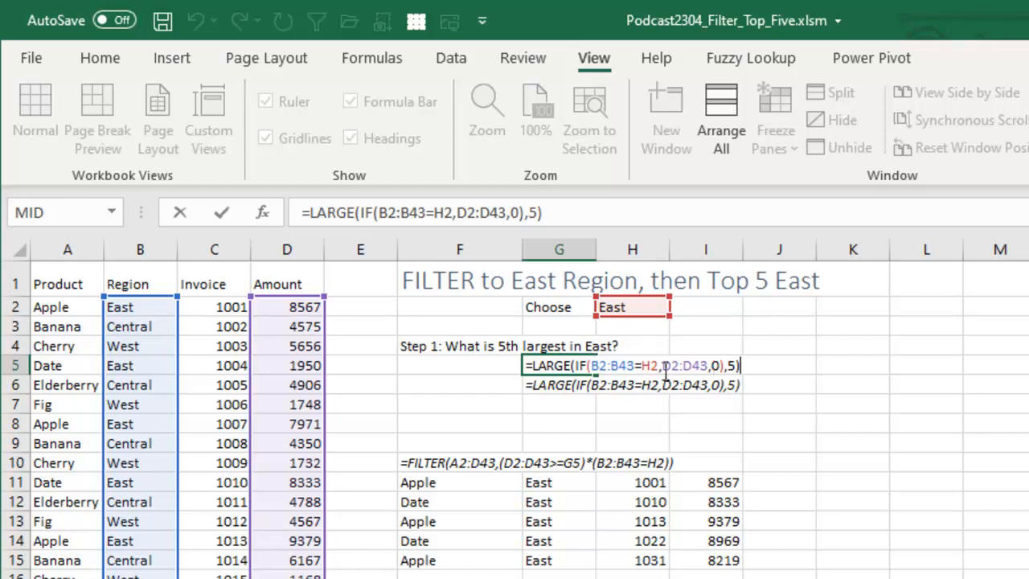
{"action": "mouse_move", "coordinate": [807, 350]}
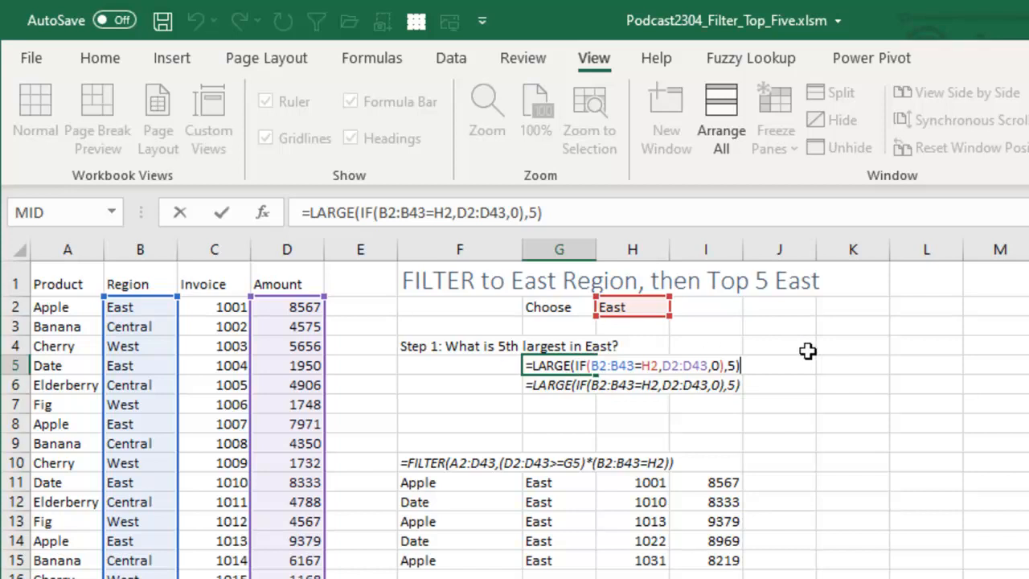
{"action": "mouse_move", "coordinate": [910, 363]}
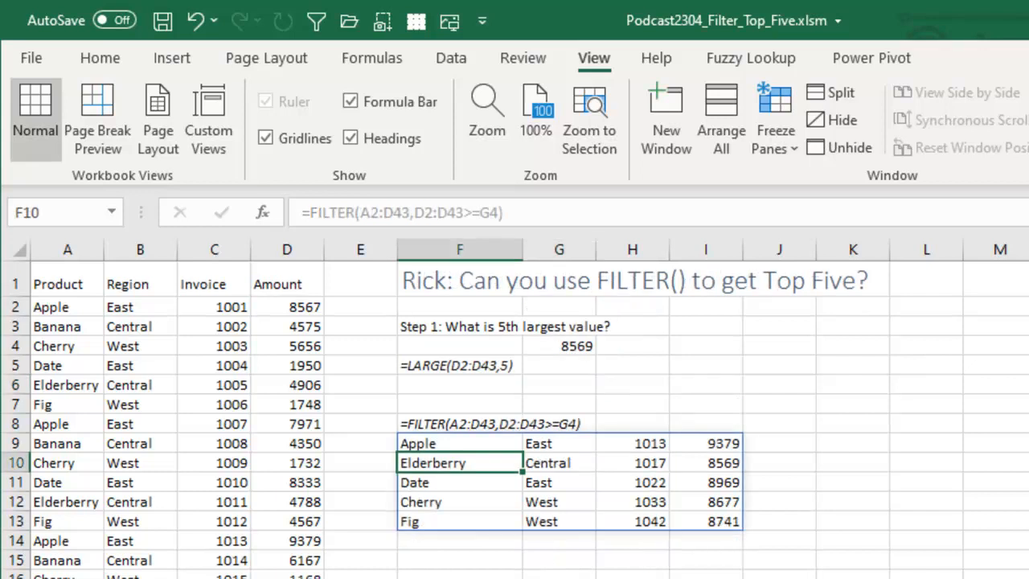
{"action": "mouse_move", "coordinate": [556, 345]}
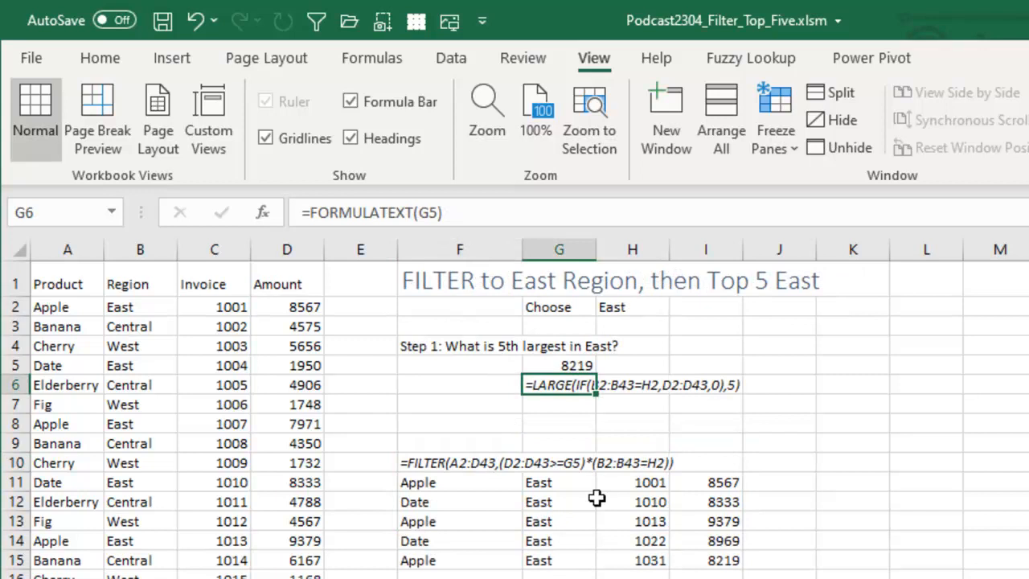
On TopFiveEast, inspect the fifth-largest East amount in G5 and the FILTER formula in F11
{"action": "left_click", "coordinate": [632, 306]}
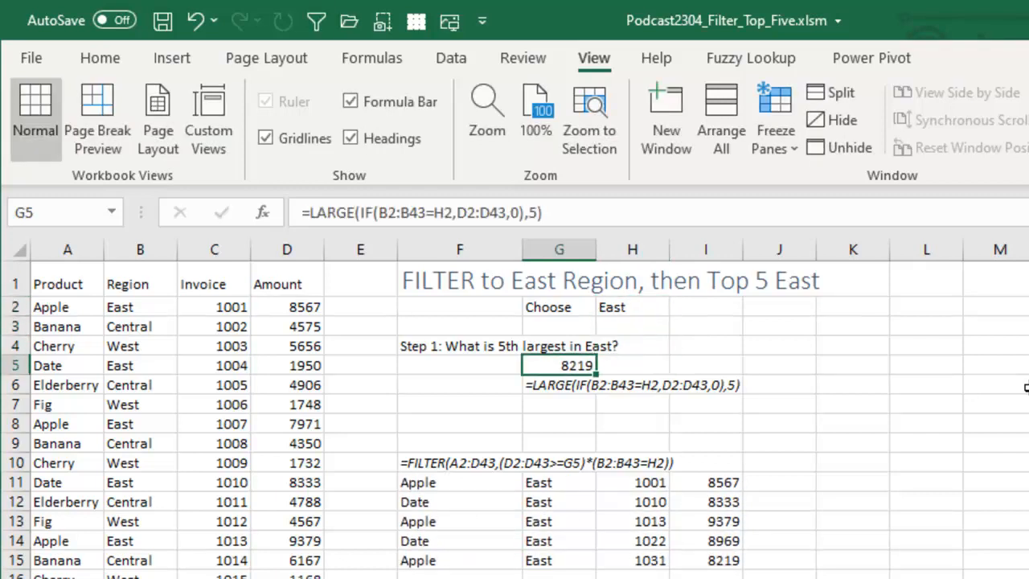
{"action": "mouse_move", "coordinate": [453, 489]}
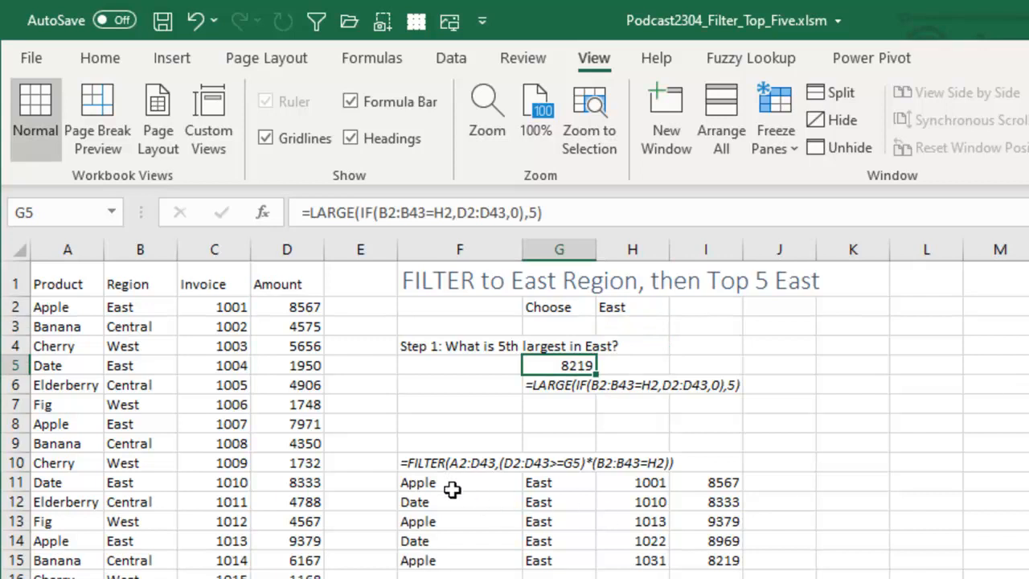
{"action": "mouse_move", "coordinate": [441, 482]}
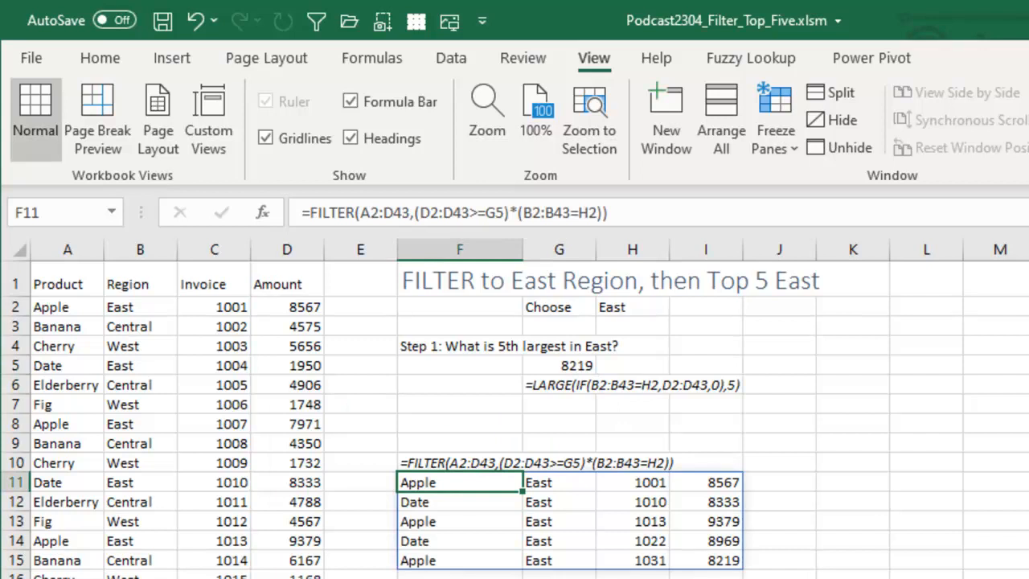
{"action": "double_click", "coordinate": [460, 482]}
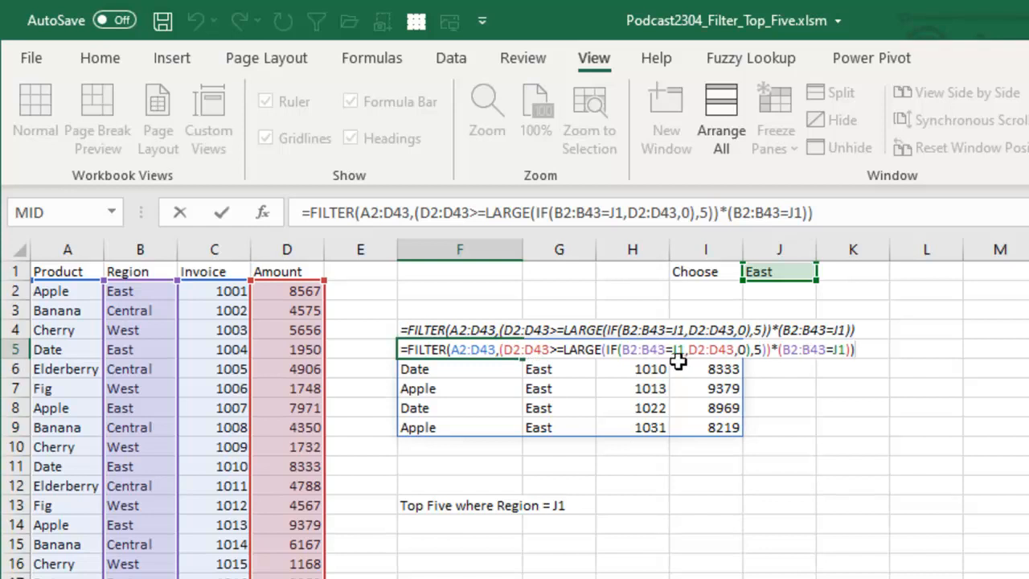
{"action": "mouse_move", "coordinate": [860, 350]}
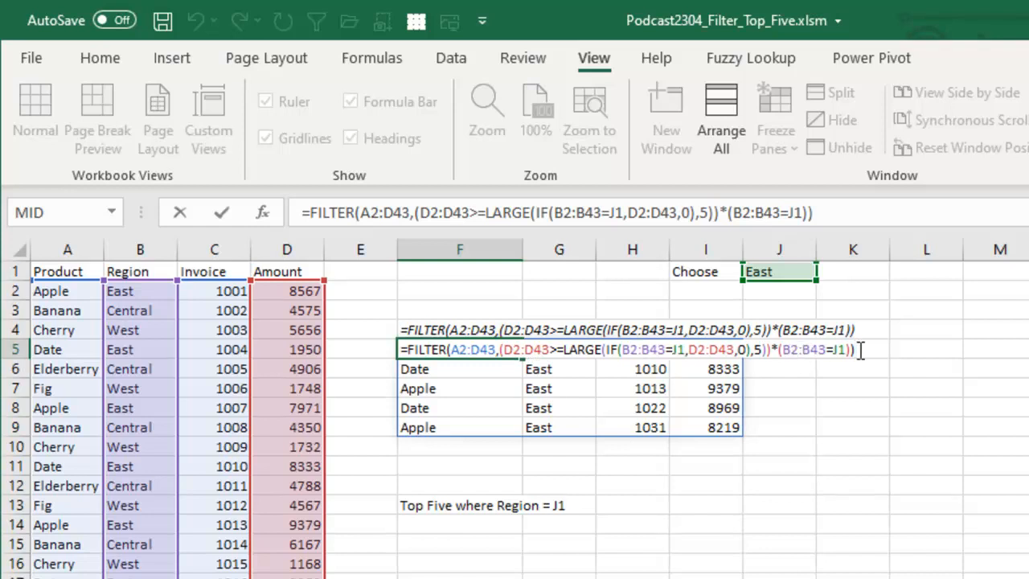
{"action": "mouse_move", "coordinate": [985, 434]}
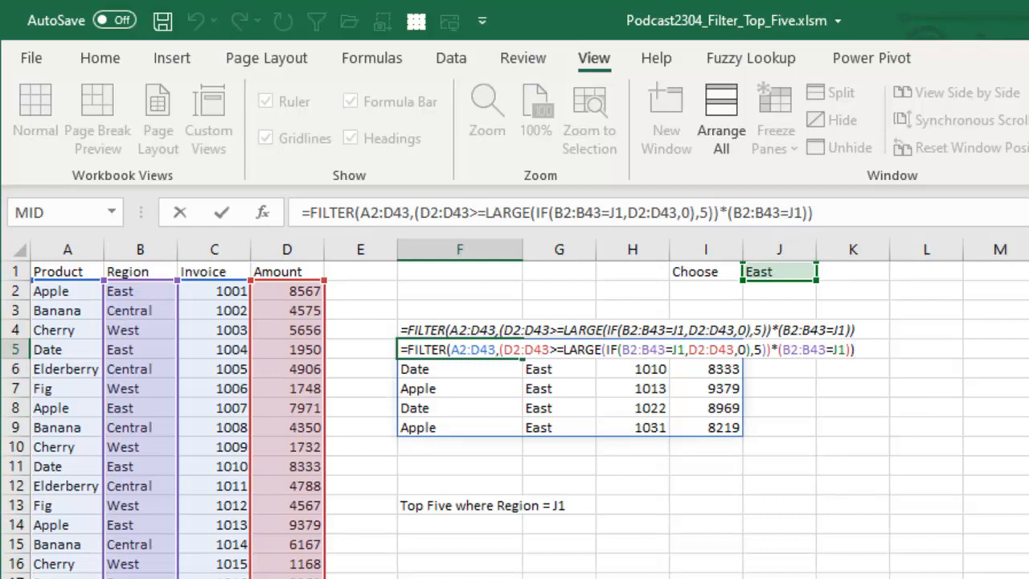
Review the combined FILTER formula in F5 on TopFiveEastNoHelper without changing it
{"action": "key", "text": "Return"}
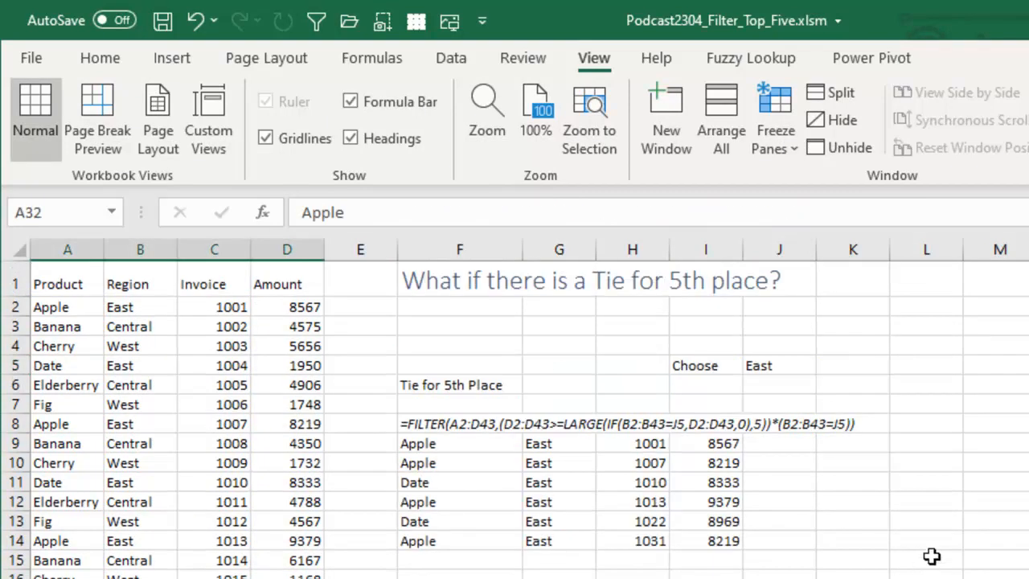
{"action": "mouse_move", "coordinate": [492, 319]}
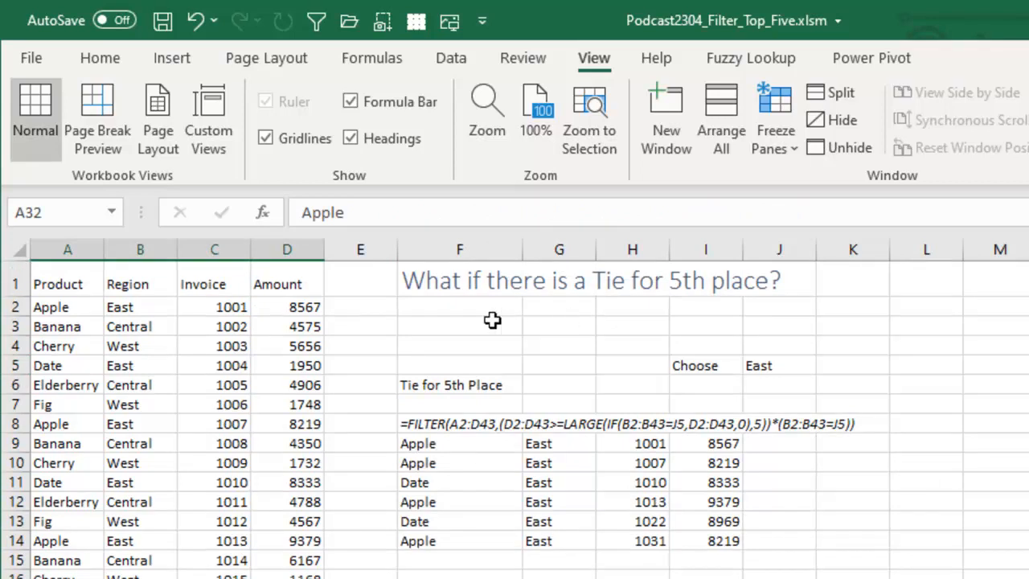
{"action": "mouse_move", "coordinate": [508, 428]}
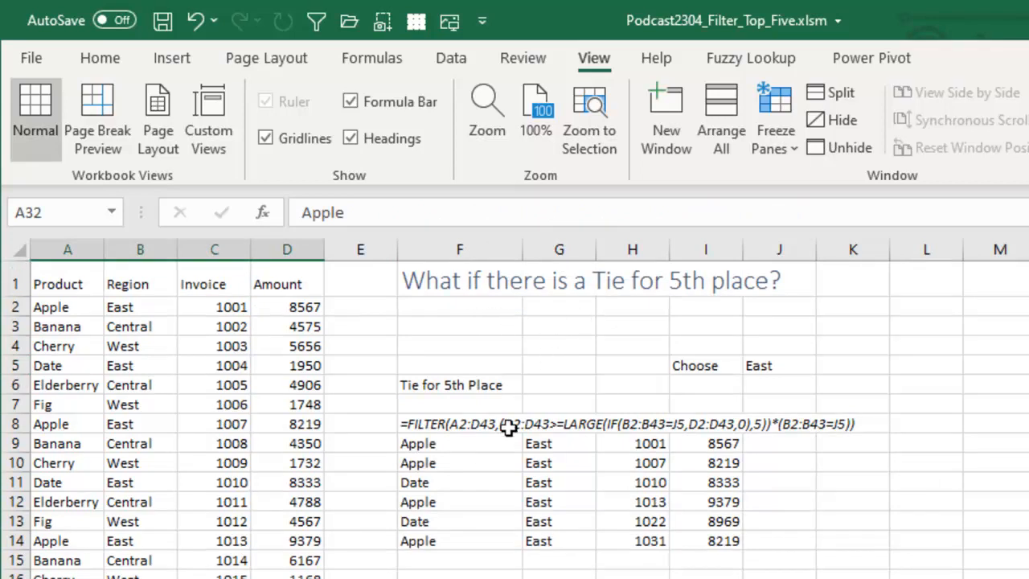
{"action": "mouse_move", "coordinate": [648, 442]}
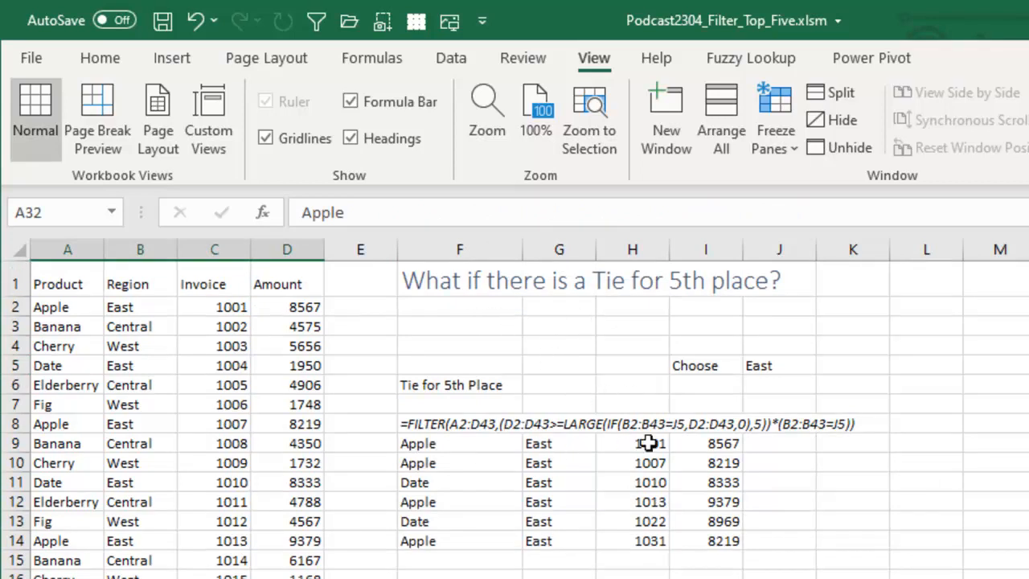
{"action": "mouse_move", "coordinate": [731, 449]}
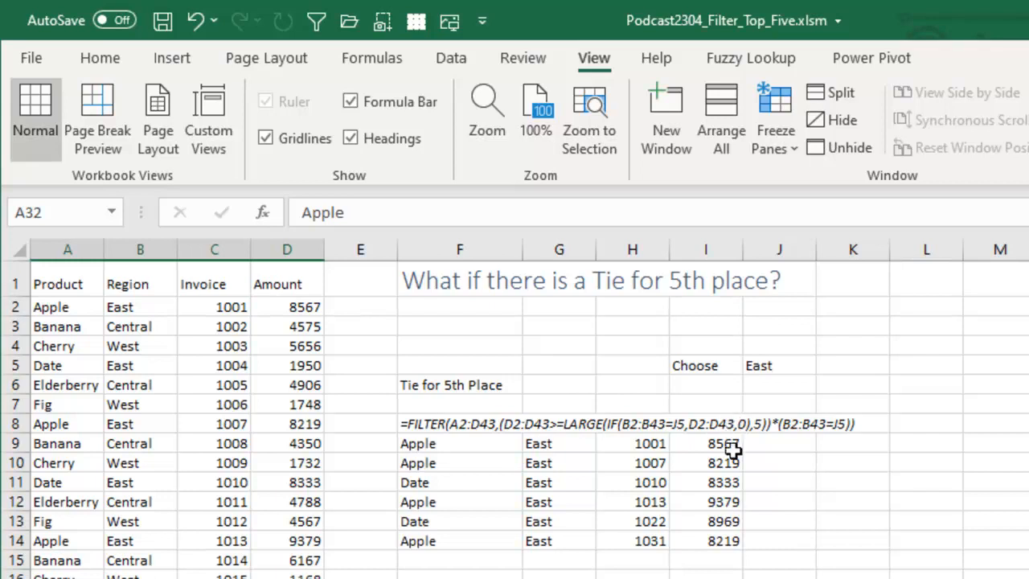
{"action": "scroll", "scroll_direction": "down", "scroll_amount": 3}
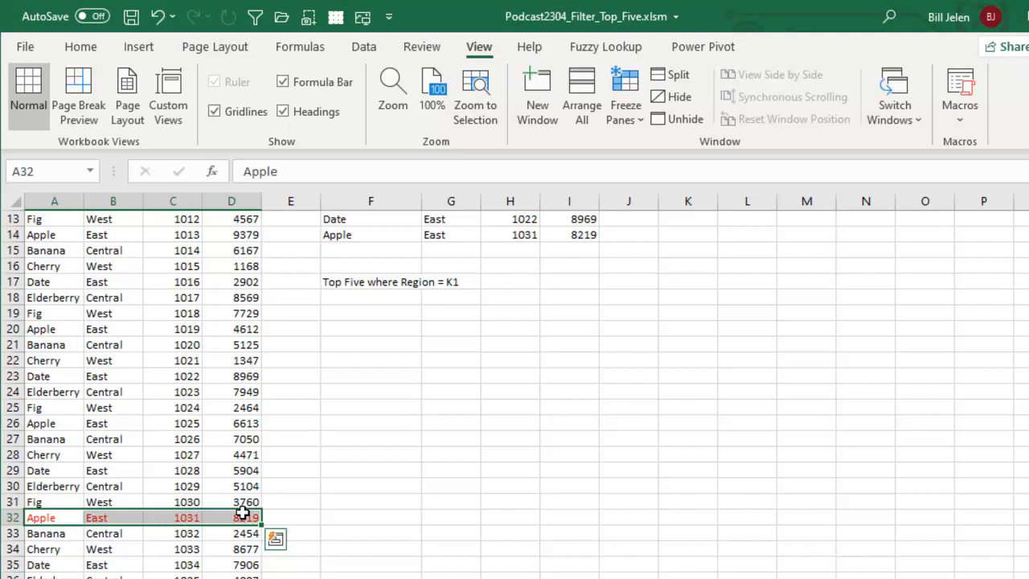
{"action": "scroll", "scroll_direction": "up", "scroll_amount": 3}
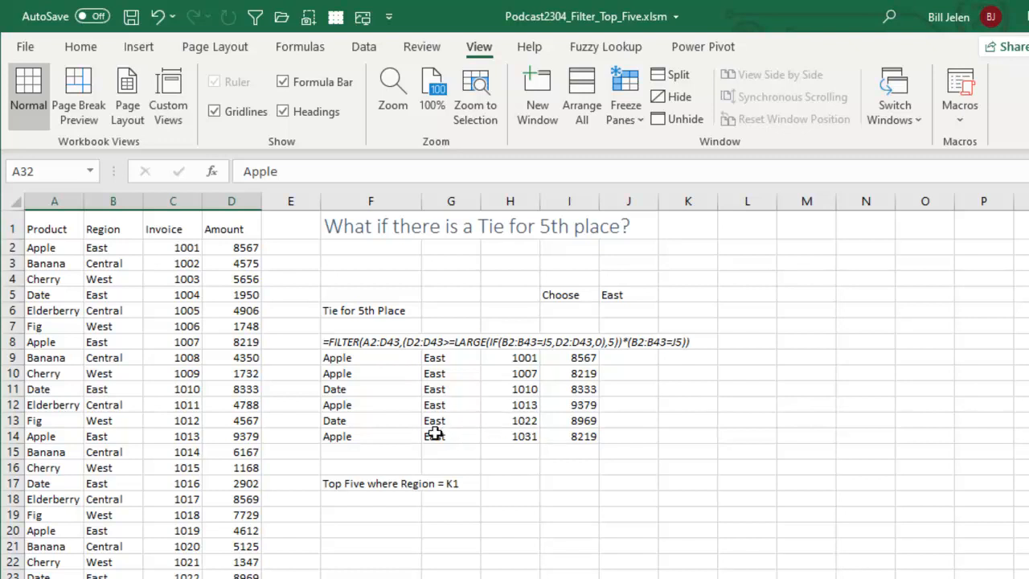
{"action": "mouse_move", "coordinate": [581, 552]}
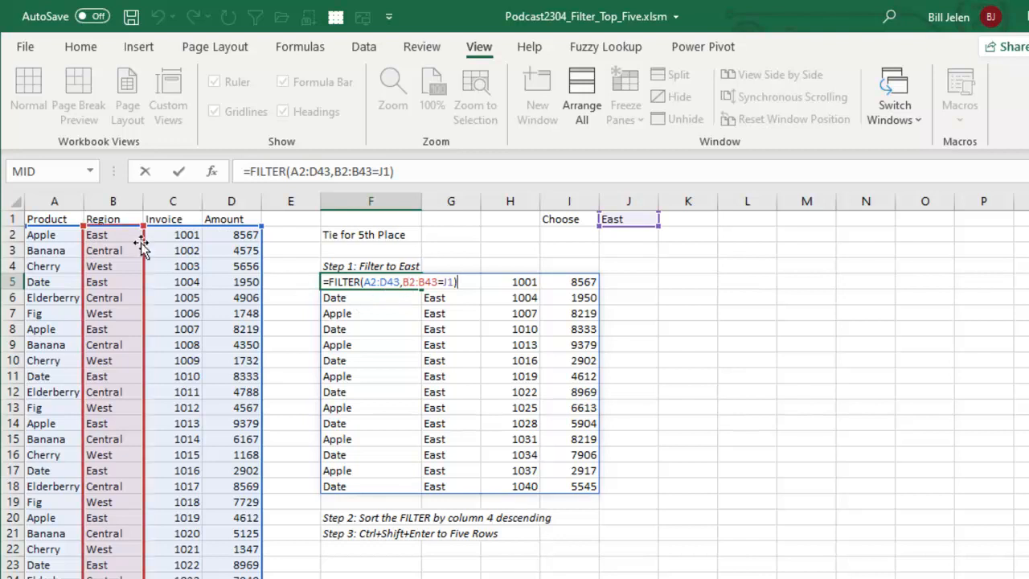
{"action": "mouse_move", "coordinate": [699, 263]}
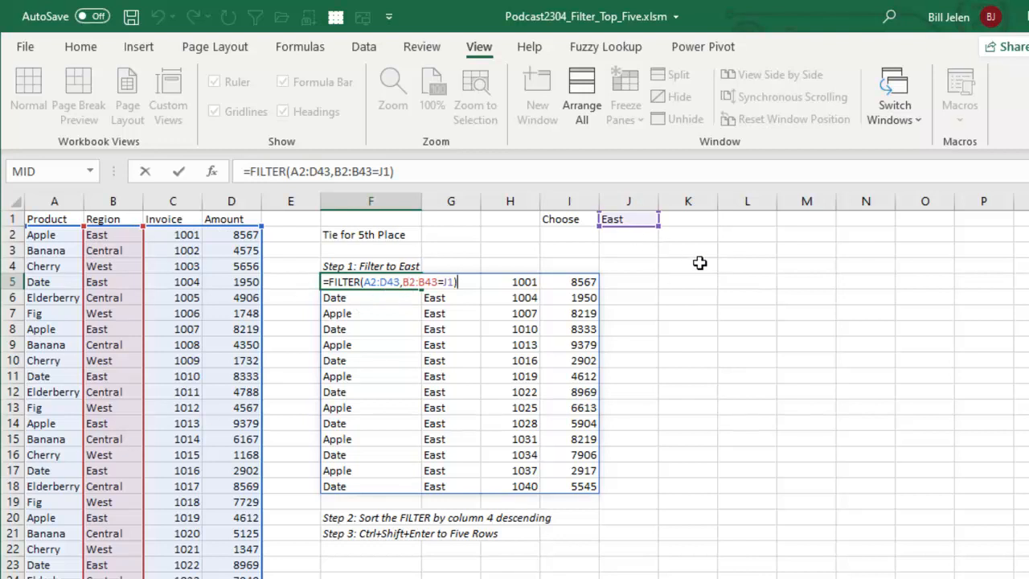
{"action": "mouse_move", "coordinate": [708, 266]}
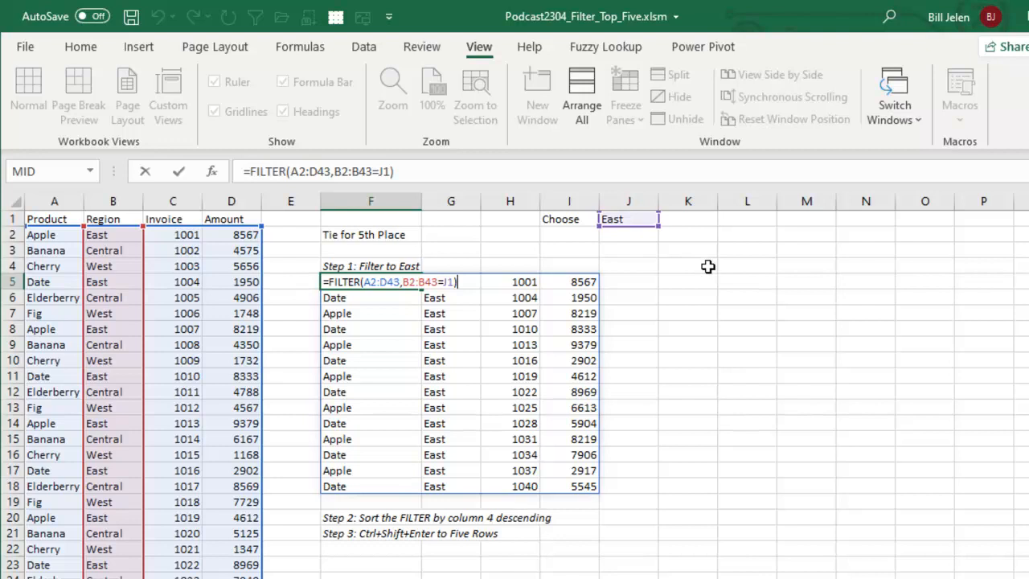
{"action": "mouse_move", "coordinate": [426, 299]}
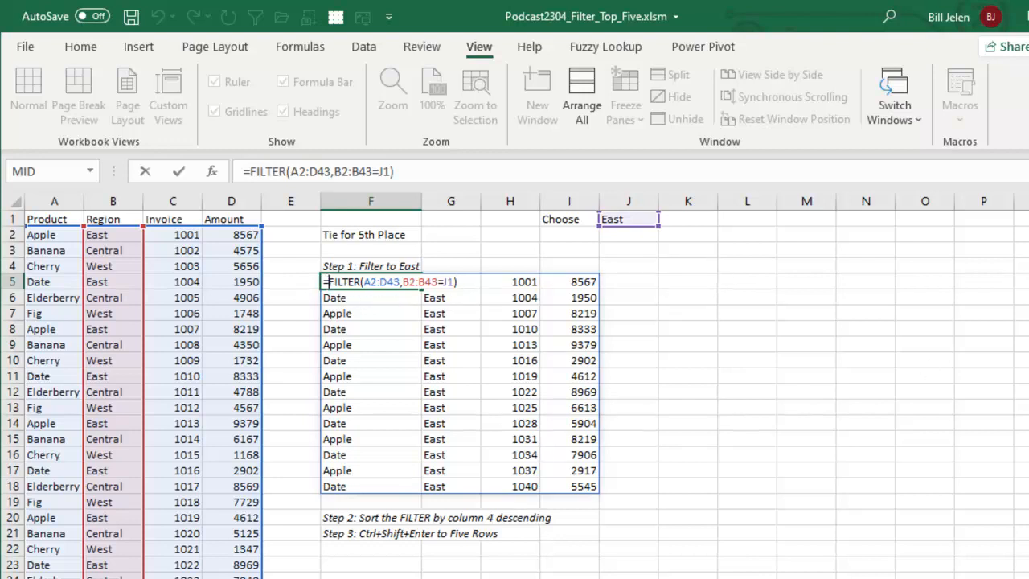
Wrap the F5 FILTER formula in SORT(...,4,-1) to order East rows by amount descending
{"action": "type", "text": "=SORT("}
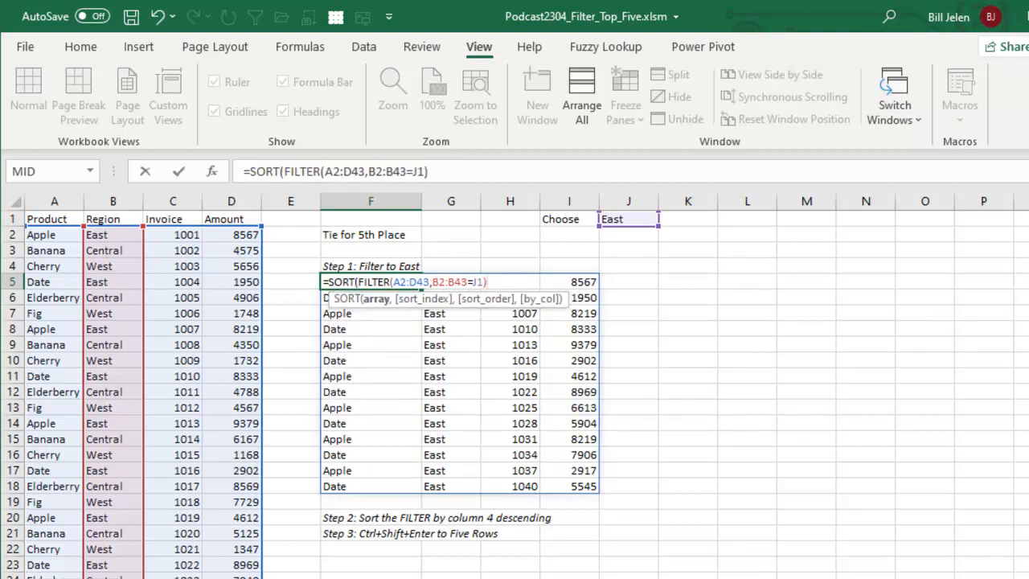
{"action": "type", "text": ","}
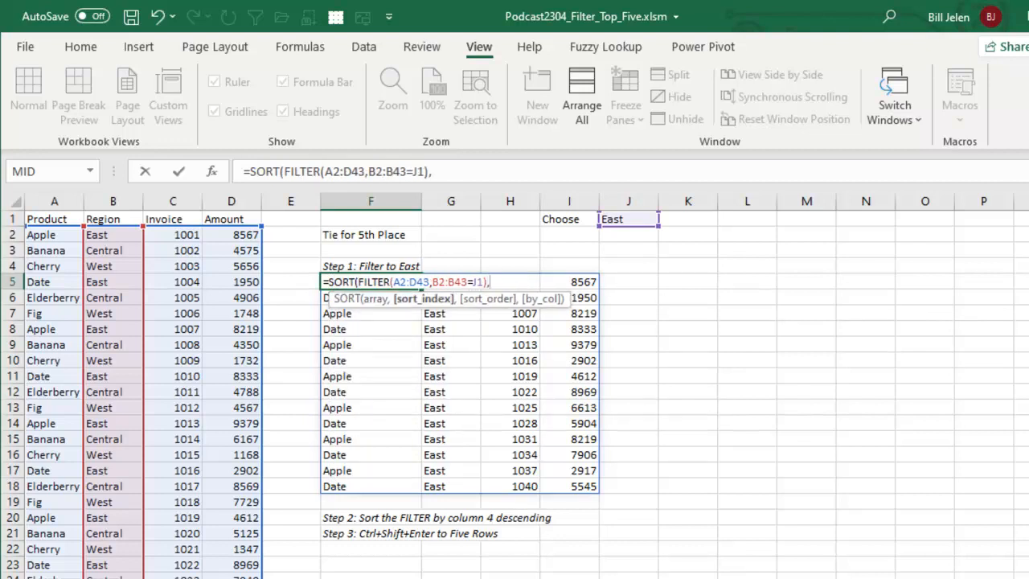
{"action": "type", "text": "4"}
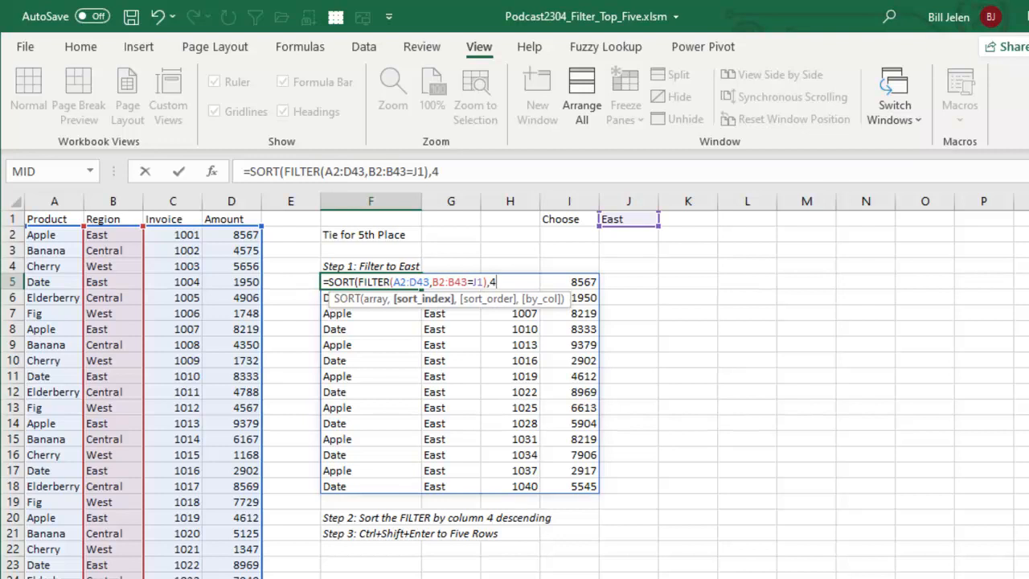
{"action": "type", "text": ",-1"}
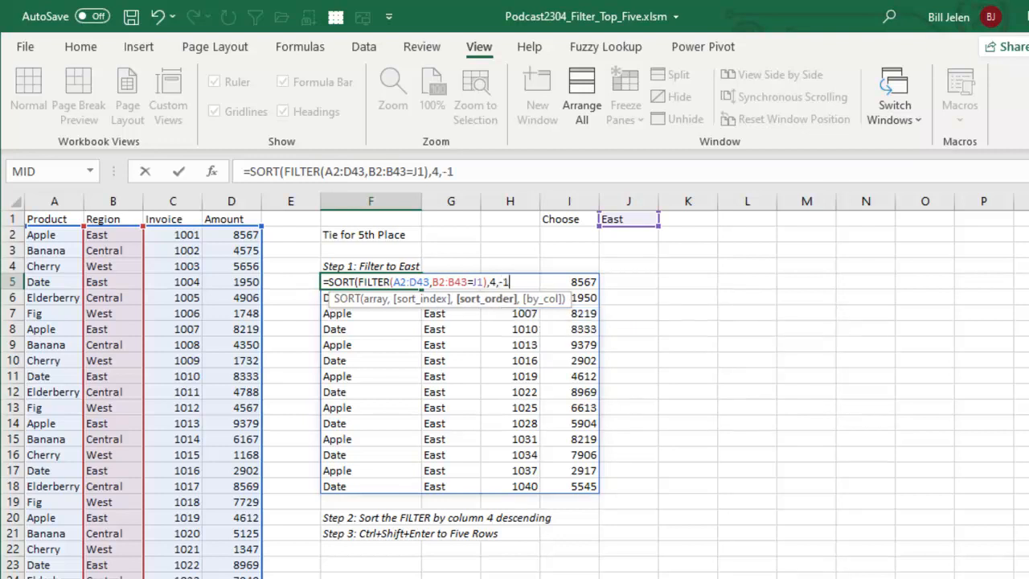
{"action": "type", "text": ")"}
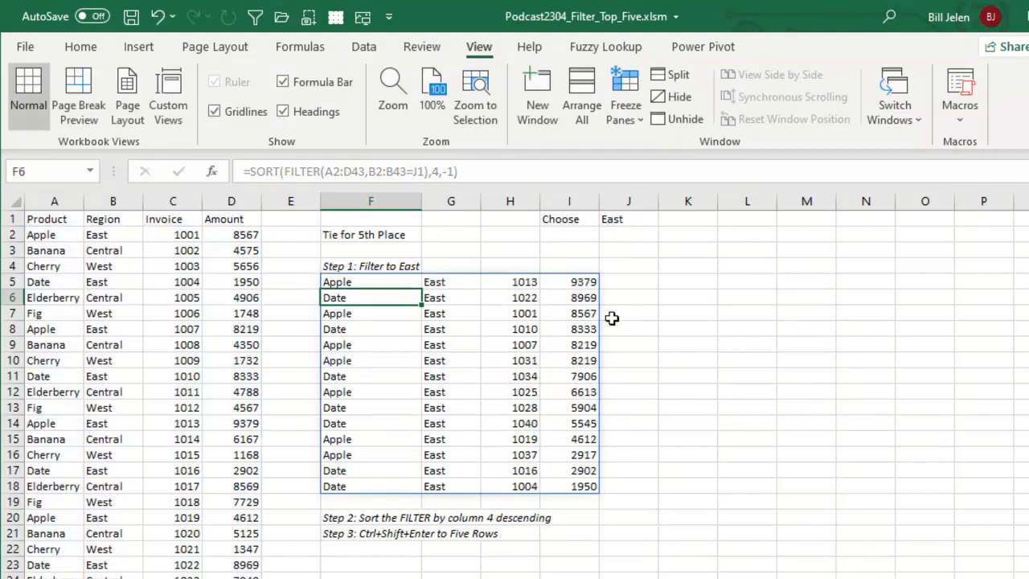
{"action": "mouse_move", "coordinate": [957, 465]}
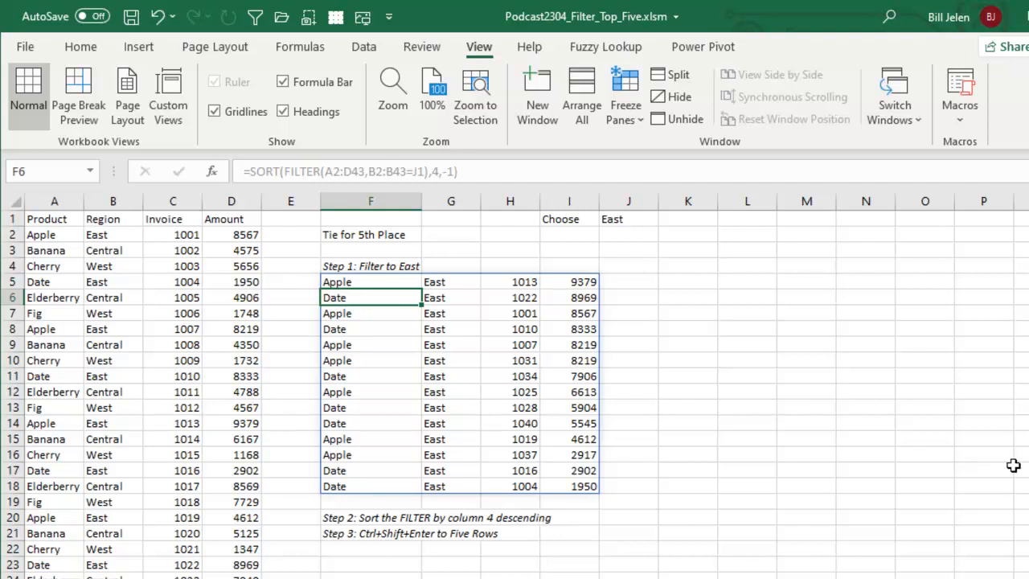
{"action": "mouse_move", "coordinate": [922, 426]}
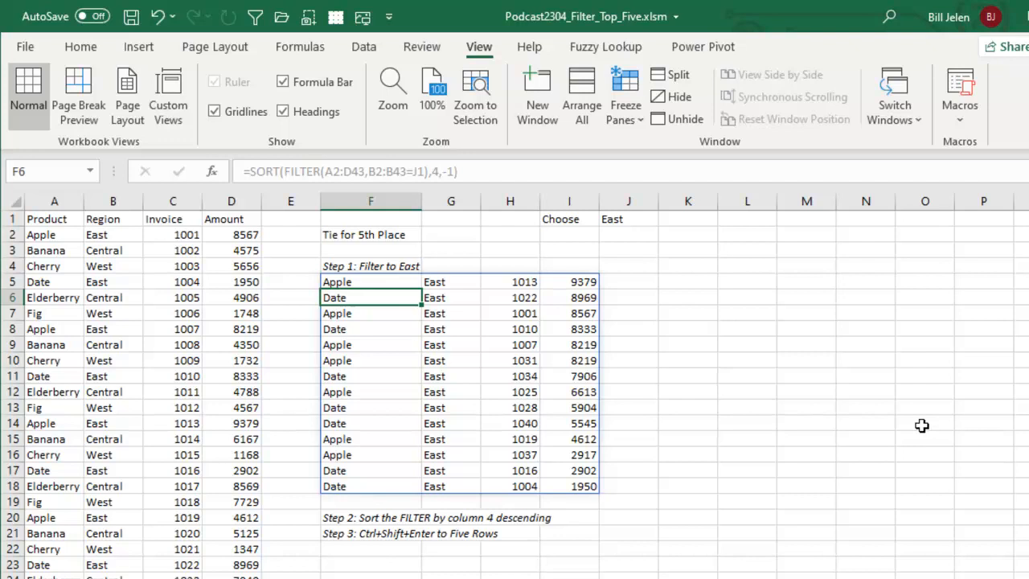
{"action": "left_click", "coordinate": [370, 282]}
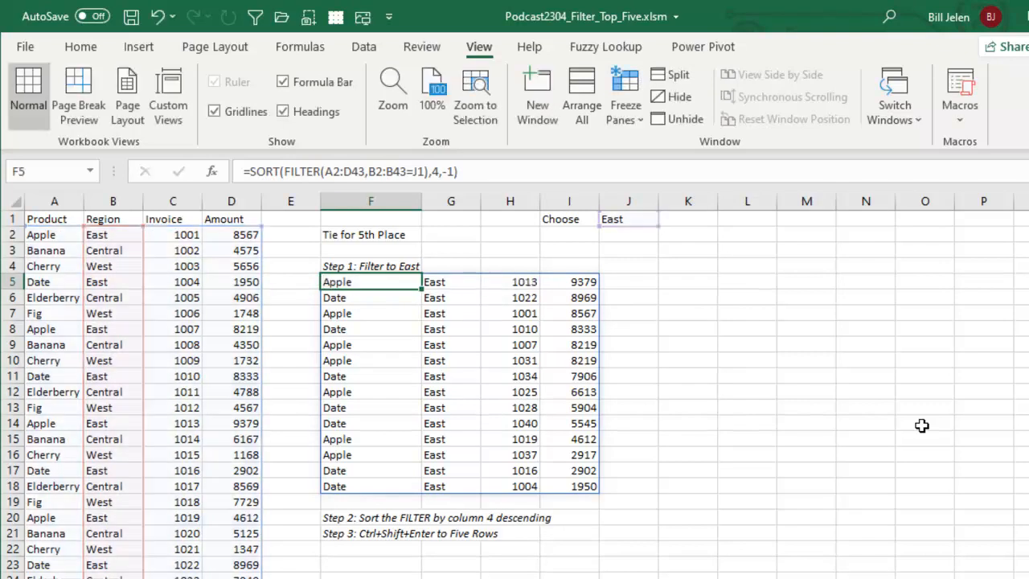
Replace F5 with =SORT(FILTER(A2:D43,B2:B43=J1),4,-1) as an array formula over F5:I9
{"action": "key", "text": "Delete"}
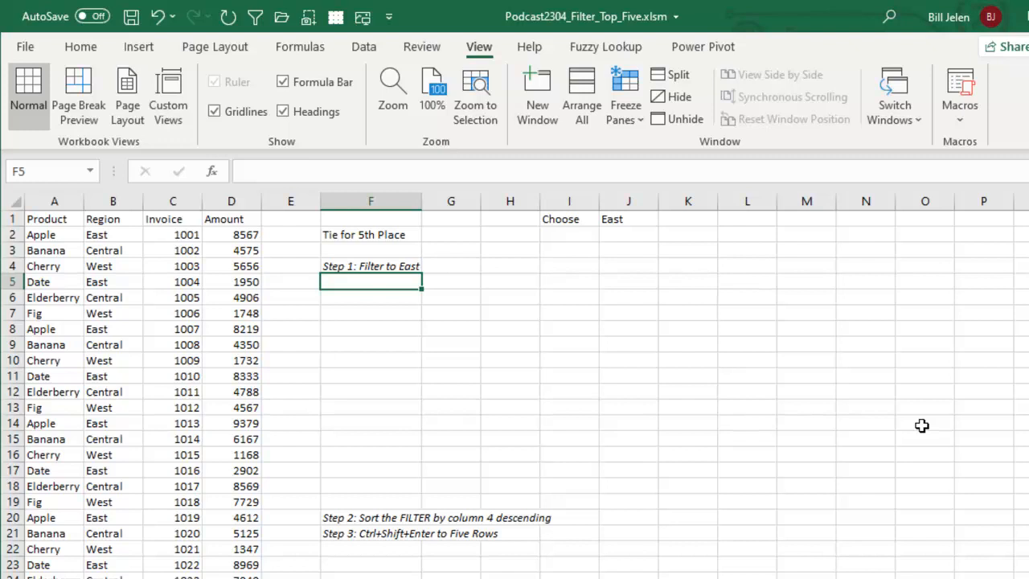
{"action": "left_click_drag", "start_coordinate": [370, 281], "coordinate": [371, 328]}
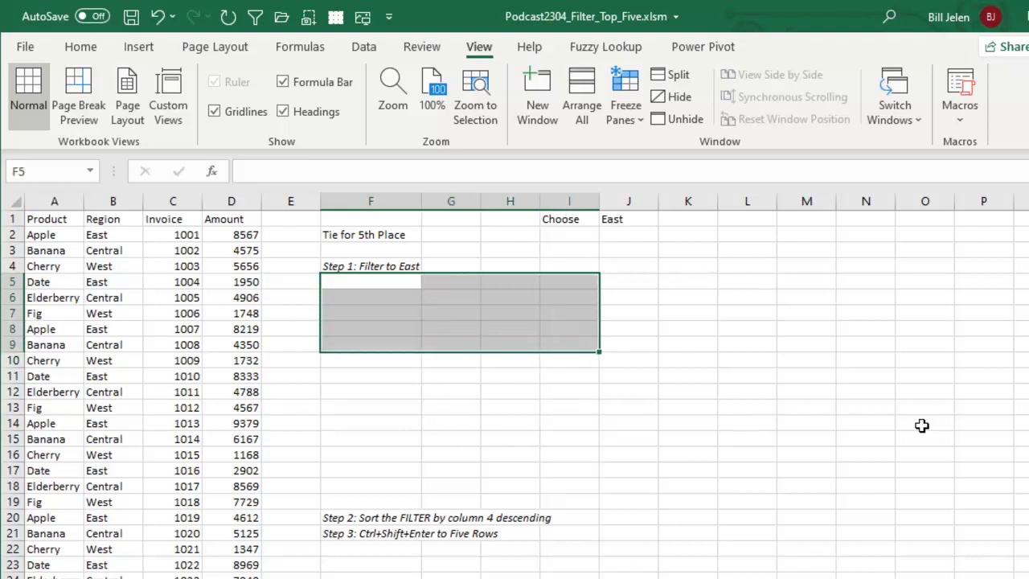
{"action": "type", "text": "=SORT(FILTER(A2:D43,B2:B43=J1),4,-1)"}
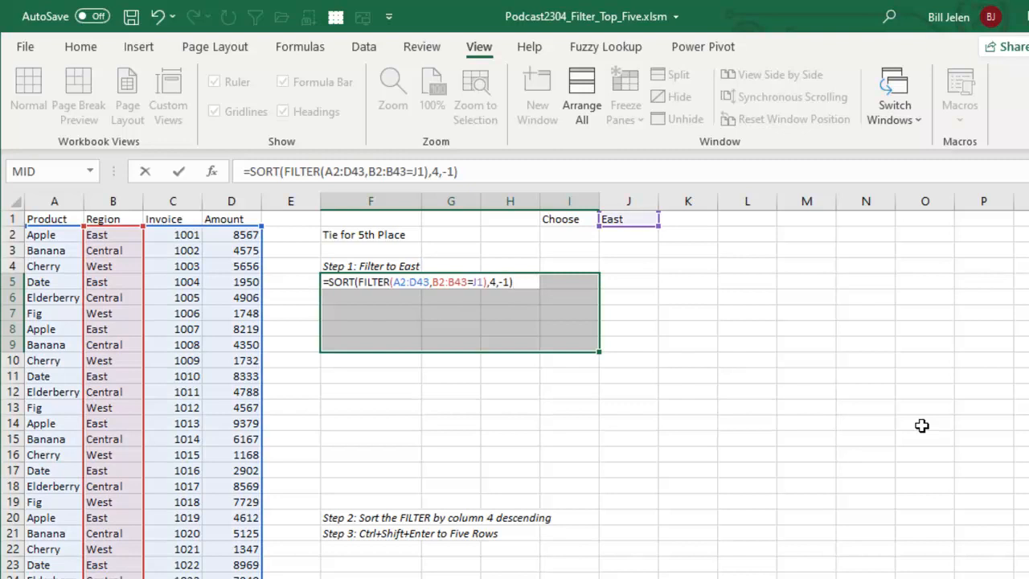
{"action": "key", "text": "ctrl+shift+enter"}
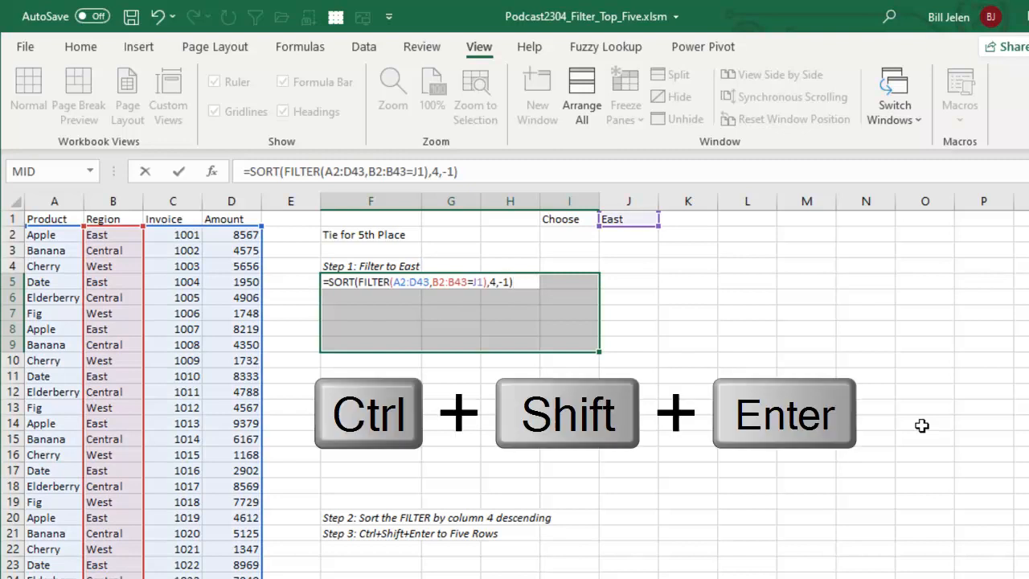
{"action": "key", "text": "ctrl+shift+enter"}
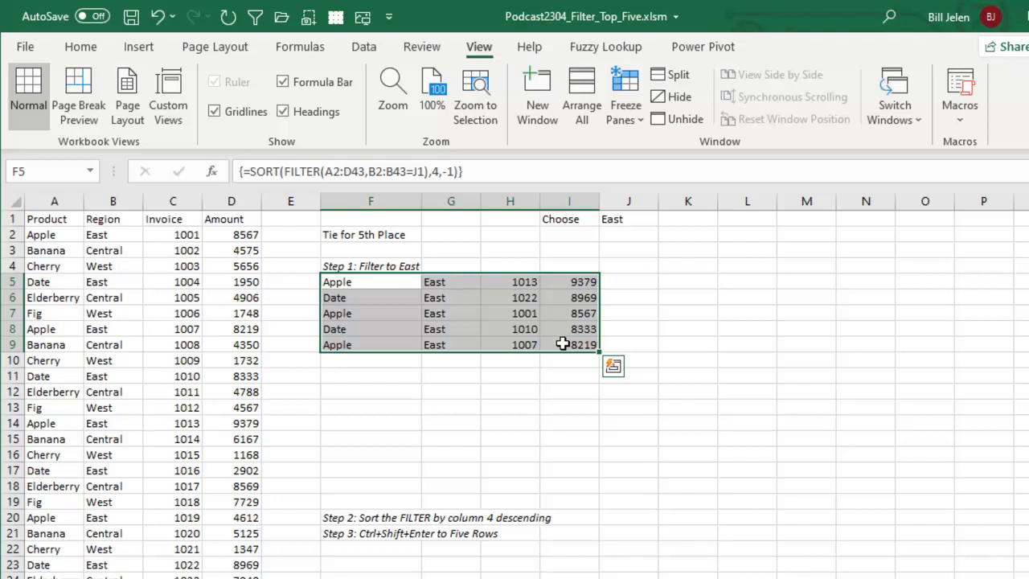
{"action": "mouse_move", "coordinate": [389, 403]}
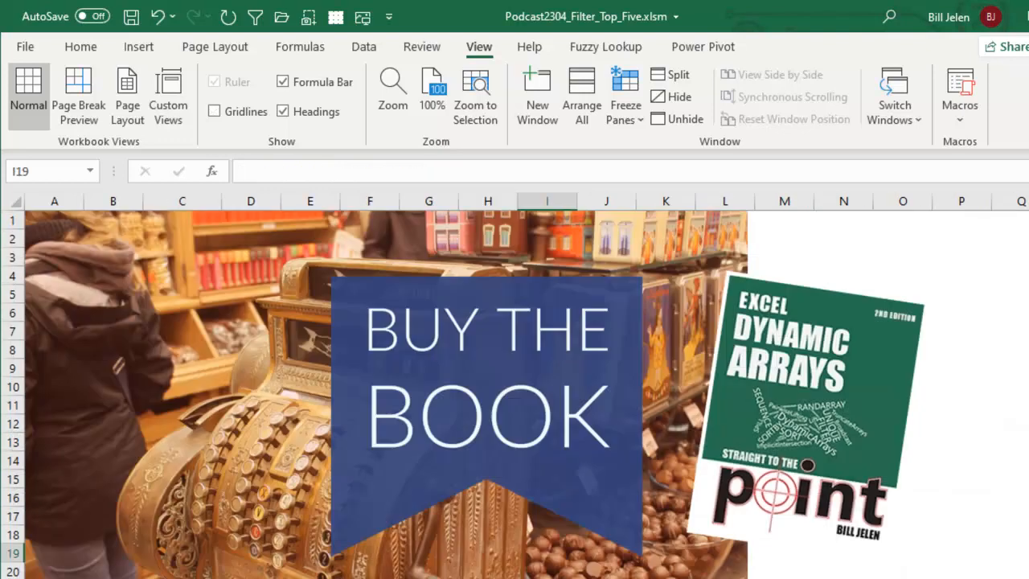
{"action": "mouse_move", "coordinate": [904, 326]}
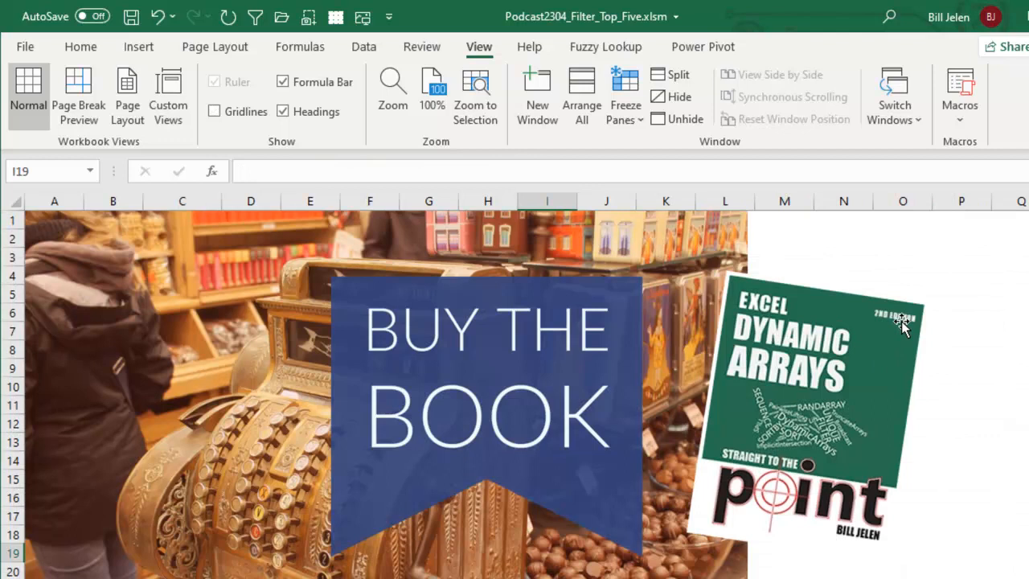
{"action": "mouse_move", "coordinate": [995, 329]}
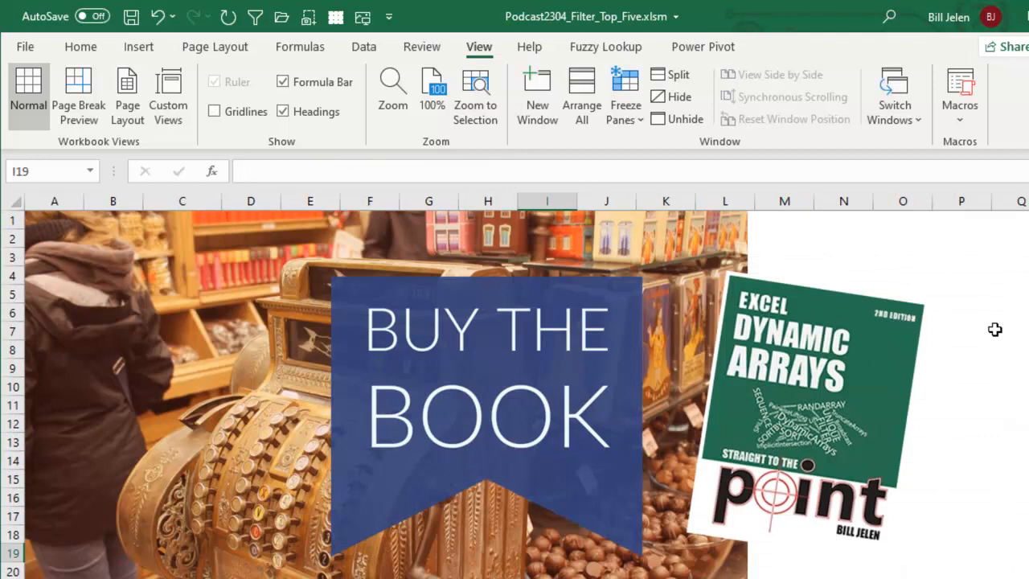
{"action": "mouse_move", "coordinate": [944, 344]}
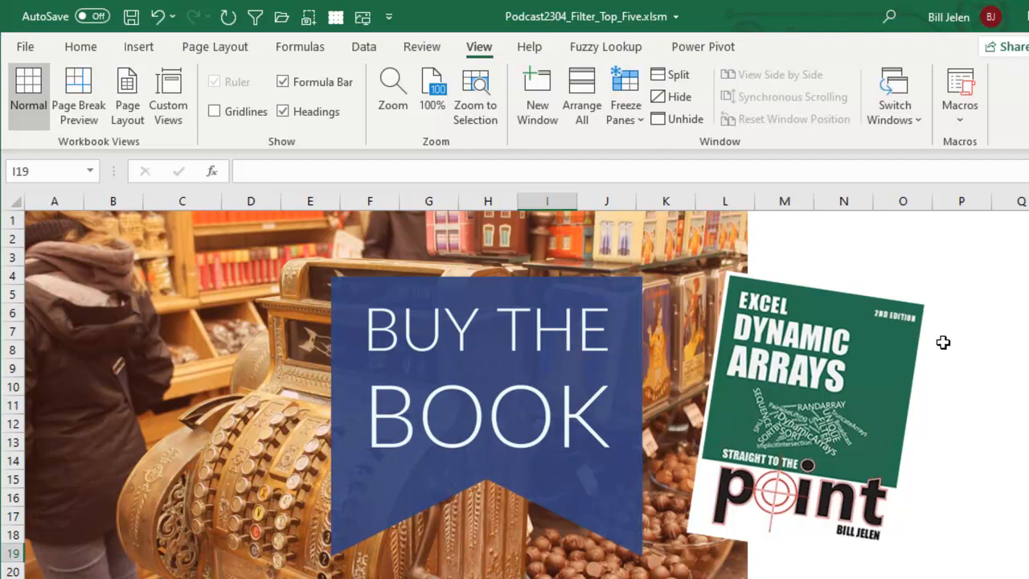
{"action": "mouse_move", "coordinate": [937, 374]}
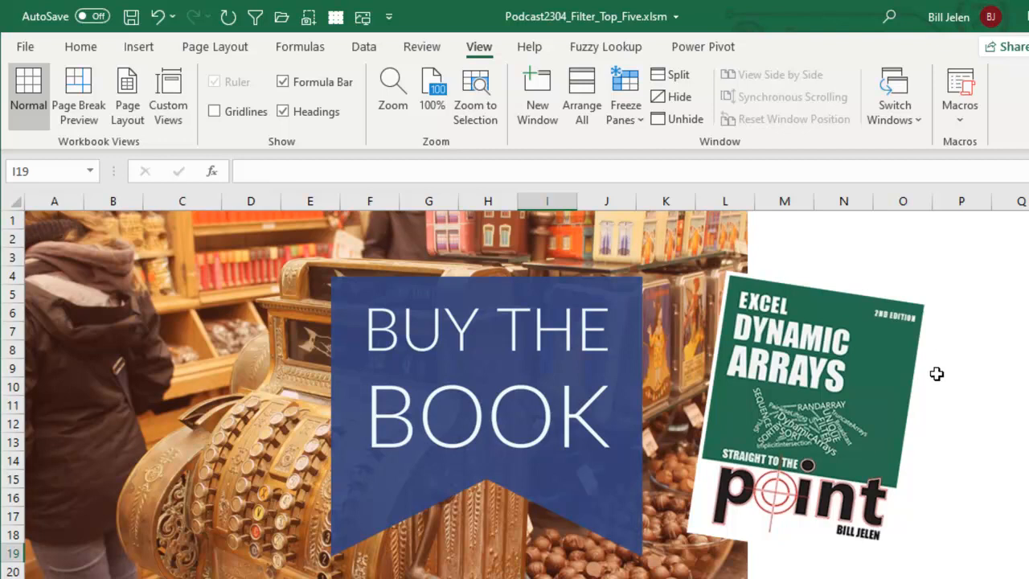